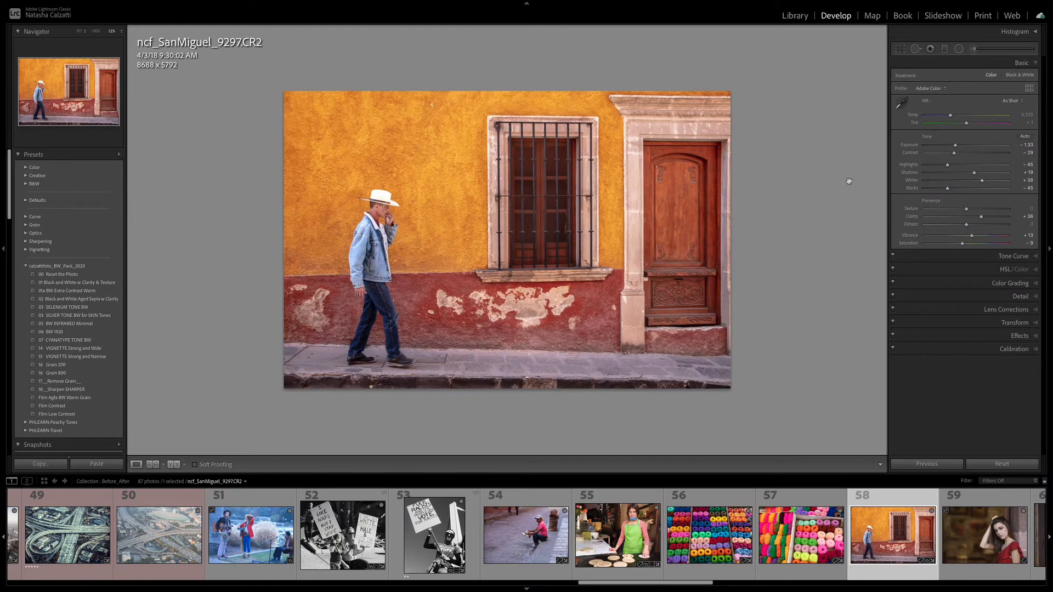
mouse_move(854, 199)
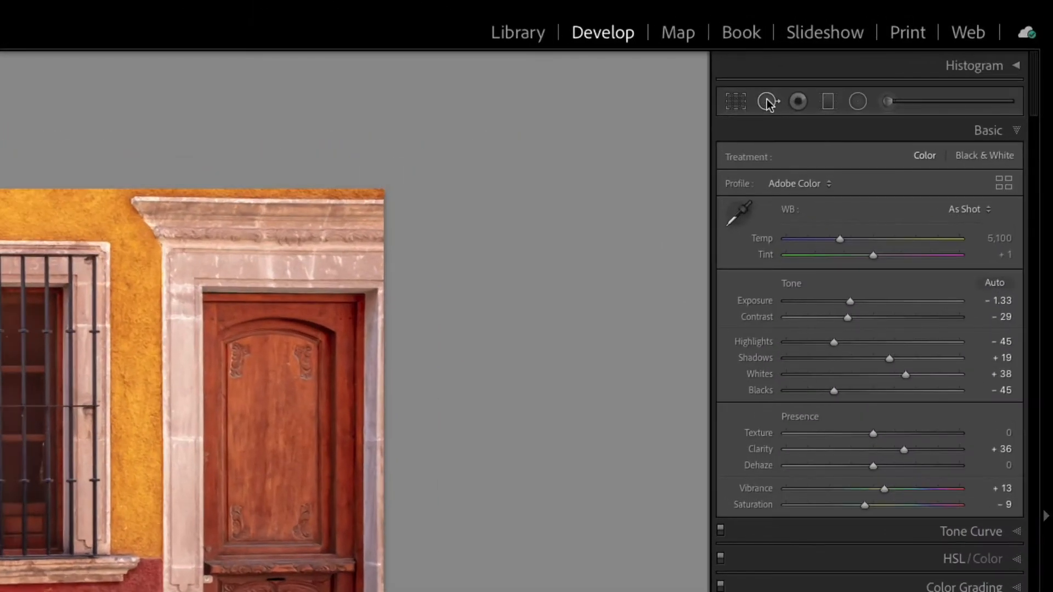
Step: Activate the Spot Removal tool with the brush set to Heal
click(768, 101)
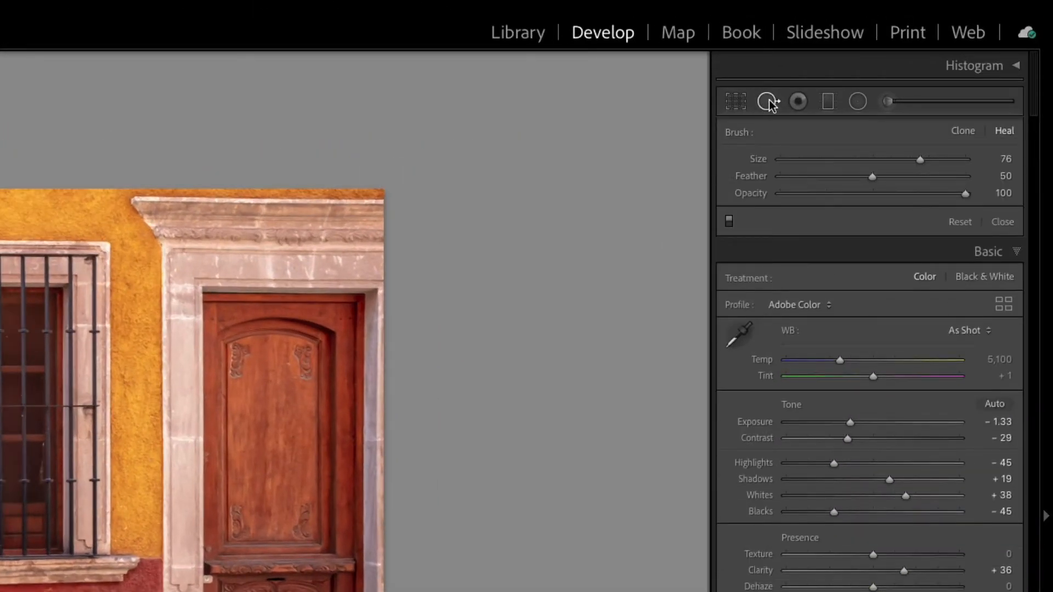
mouse_move(977, 150)
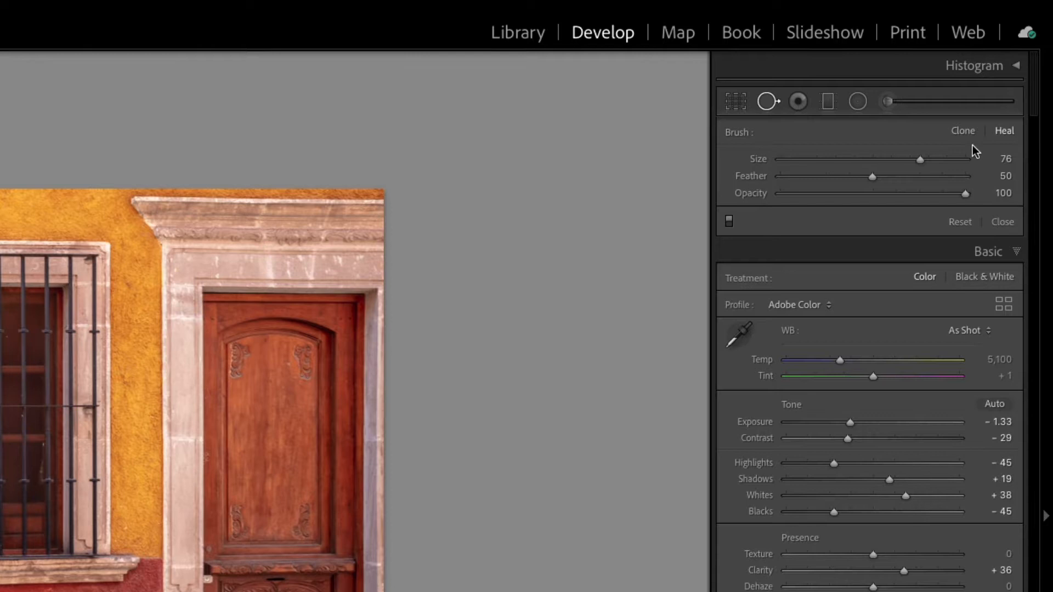
mouse_move(1006, 130)
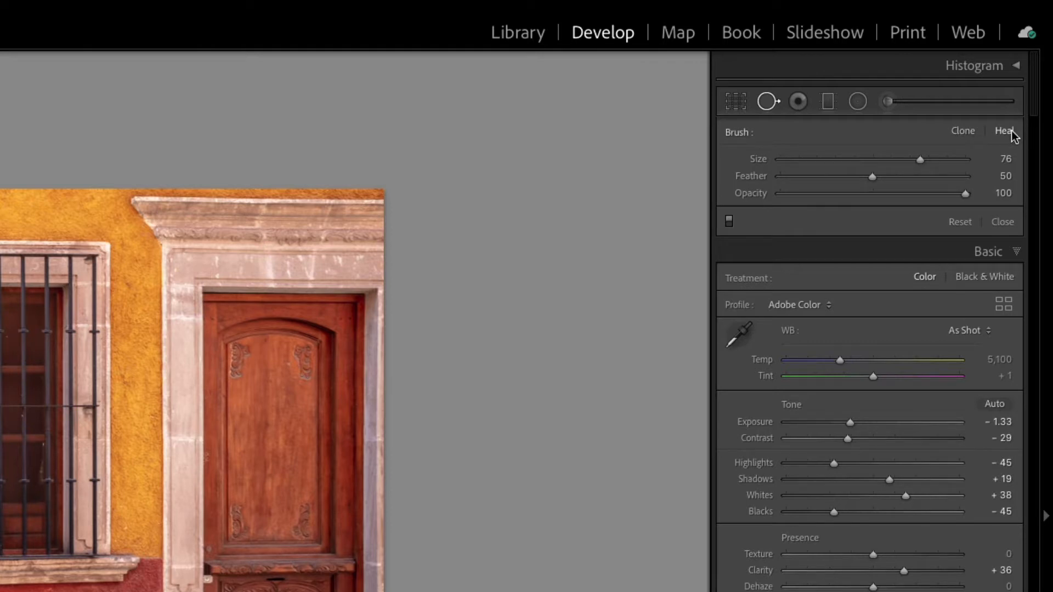
mouse_move(1022, 132)
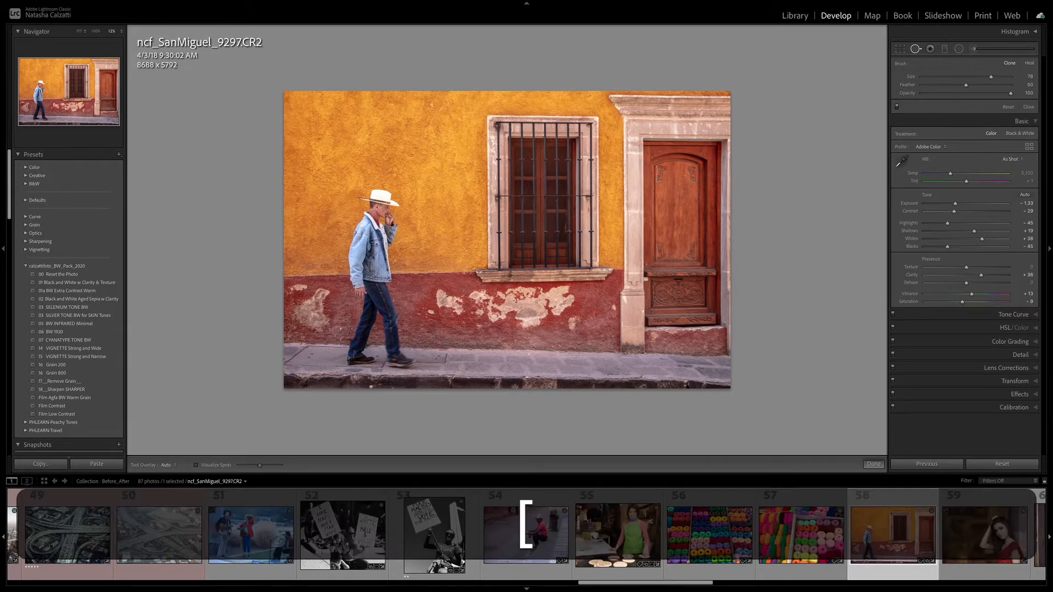
Step: Paint a first heal spot over the plaster blemish on the red wall beside the man's legs
click(316, 311)
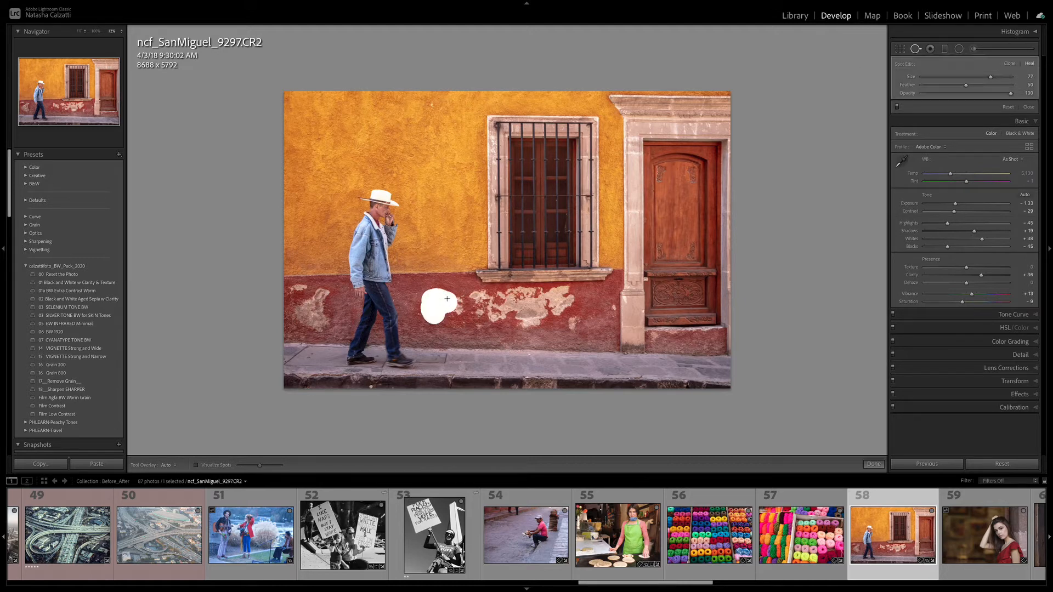
Step: Brush heal strokes across the peeling paint on the red wall below the window
drag(447, 299, 531, 299)
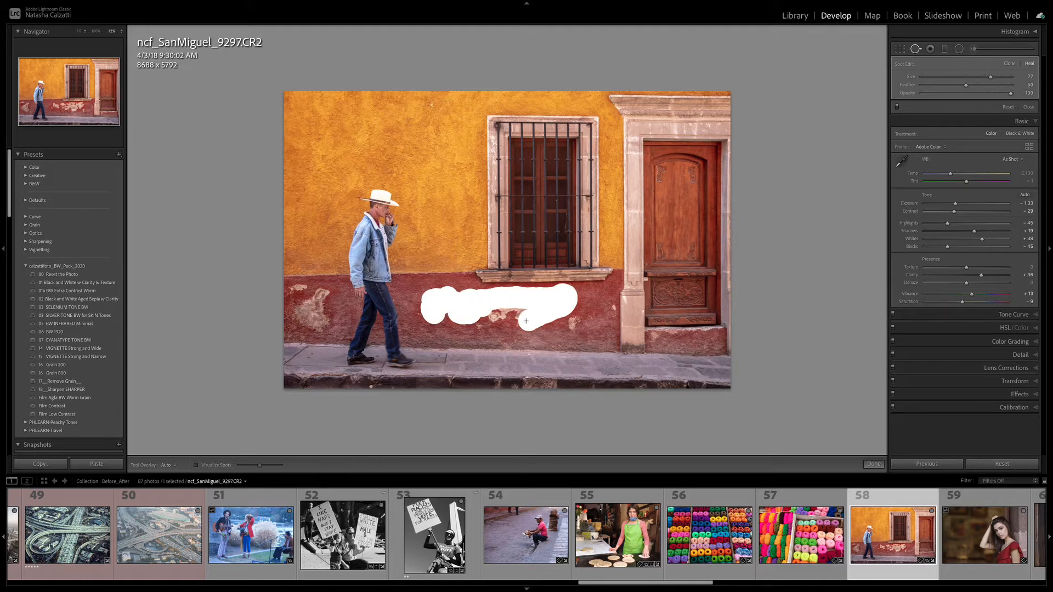
drag(526, 322, 579, 321)
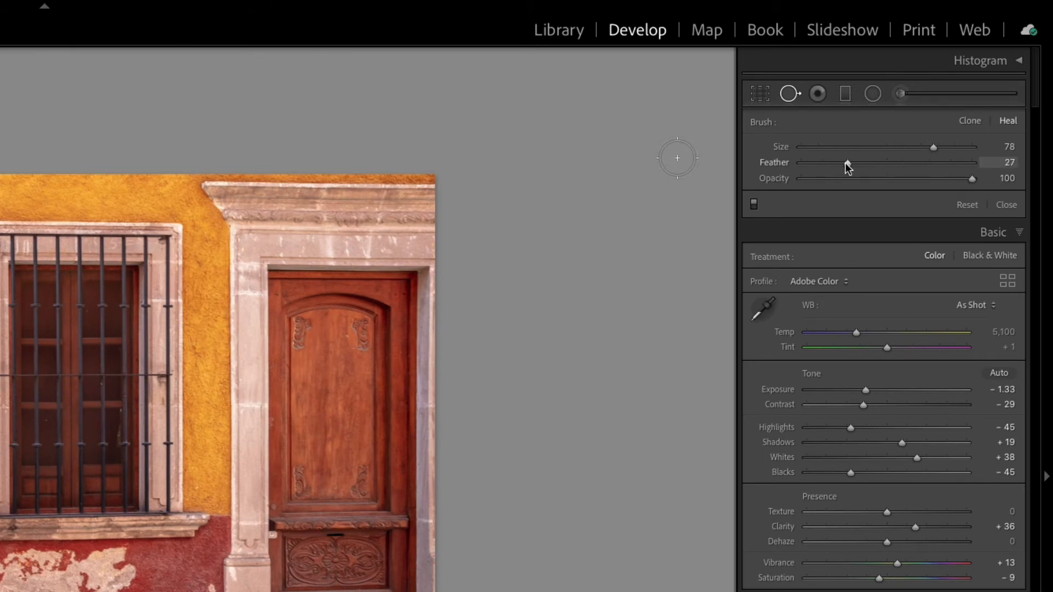
Step: Lower the heal brush Feather to about 22 for a harder edge
drag(846, 162, 837, 162)
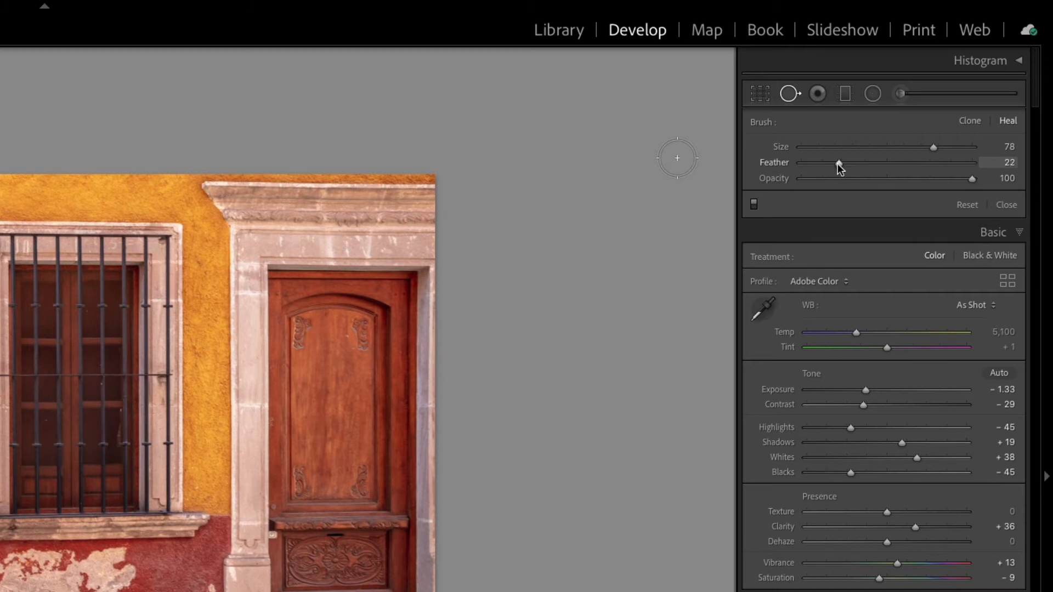
drag(839, 162, 837, 163)
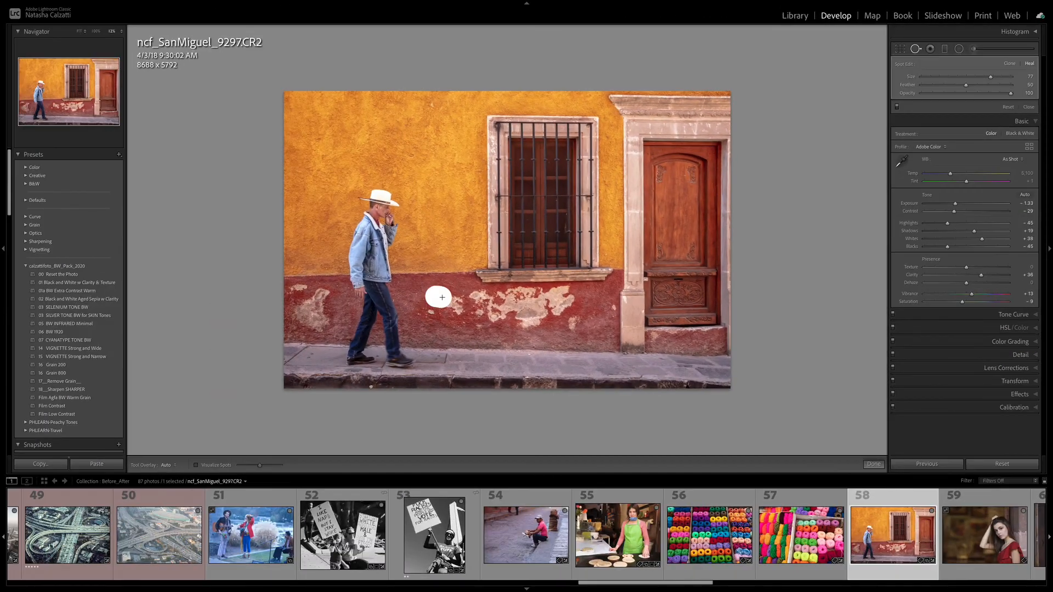
Step: Paint a zigzag heal stroke over the peeling paint band under the window and the band below it
drag(439, 297, 510, 296)
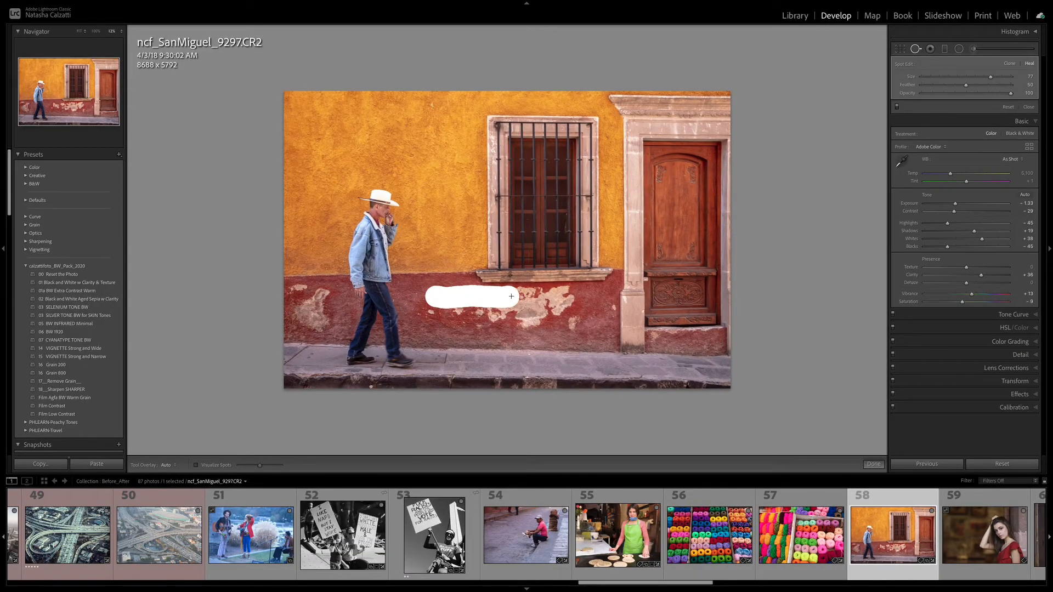
drag(511, 296, 560, 296)
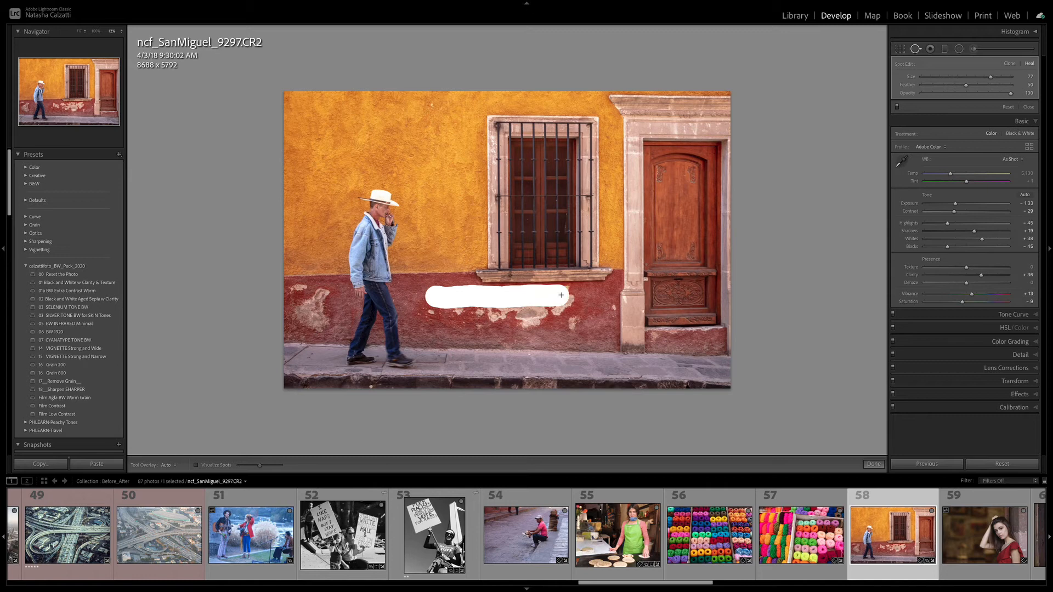
drag(561, 295, 467, 324)
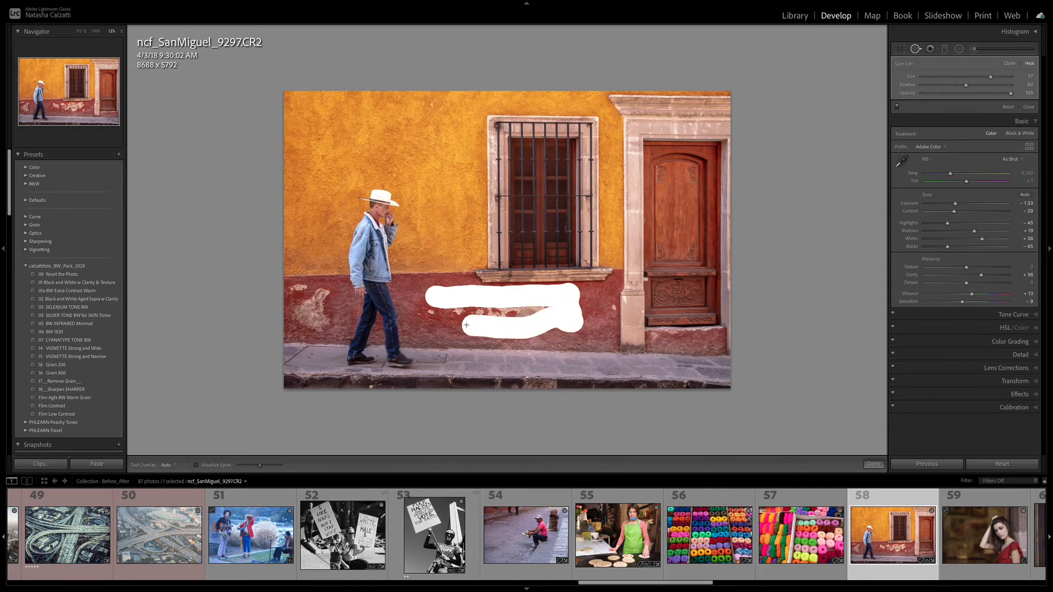